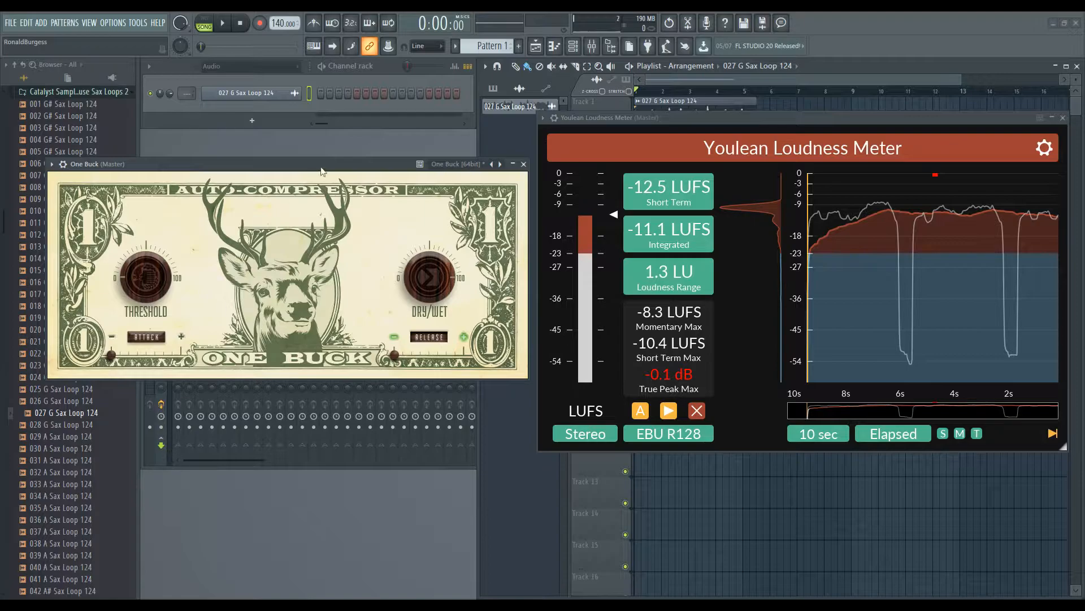
Start playback of the guitar loop through One Buck and the Youlean Loudness Meter.
{"action": "left_click", "coordinate": [222, 23]}
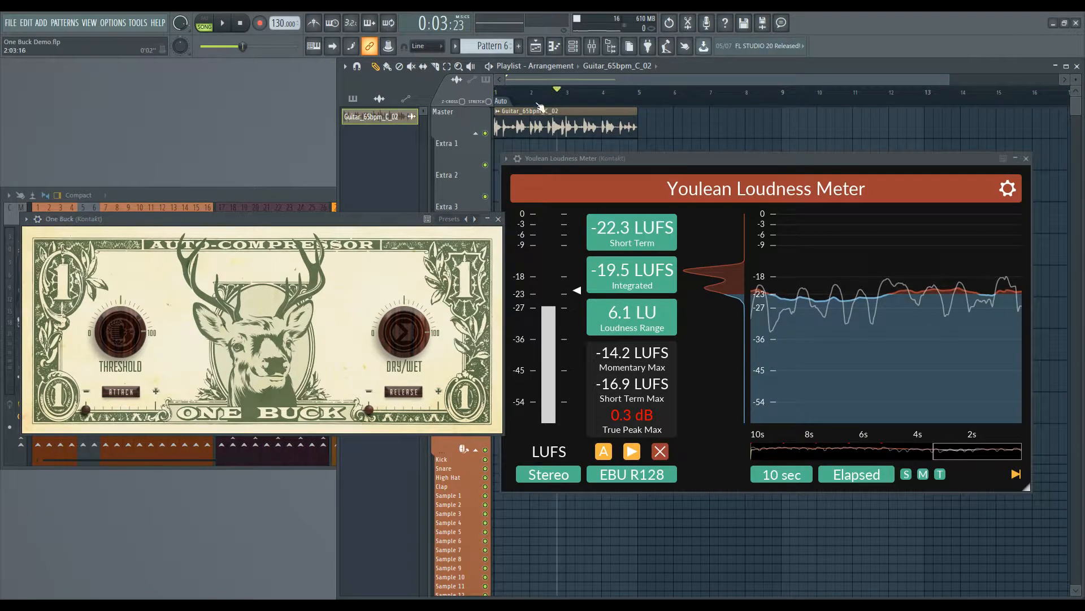
Restart the loop and sweep One Buck's threshold up, then down for more compression.
{"action": "left_click", "coordinate": [240, 22]}
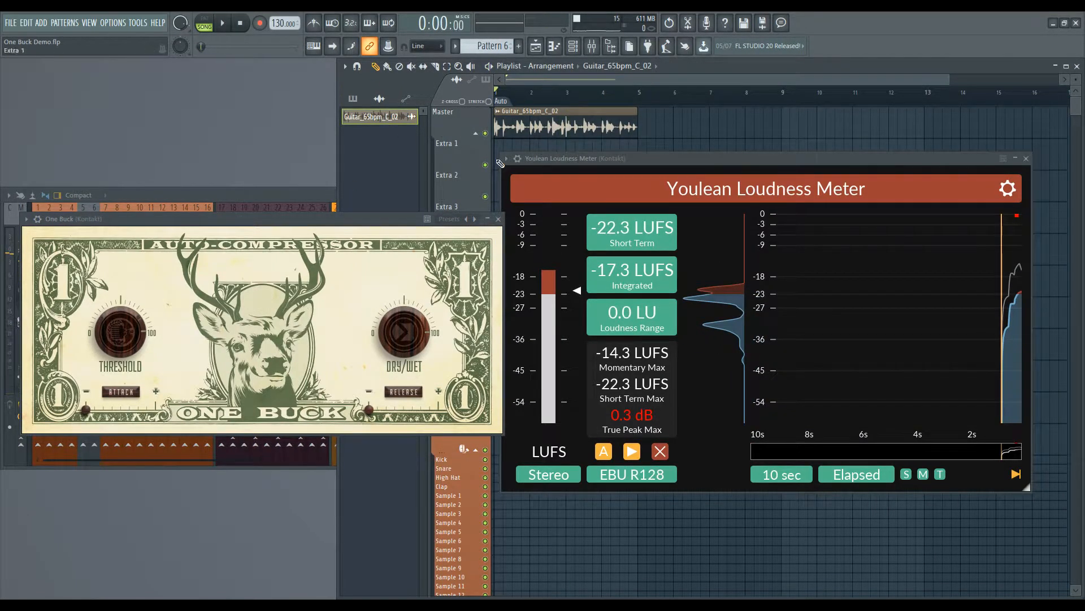
{"action": "left_click", "coordinate": [221, 22]}
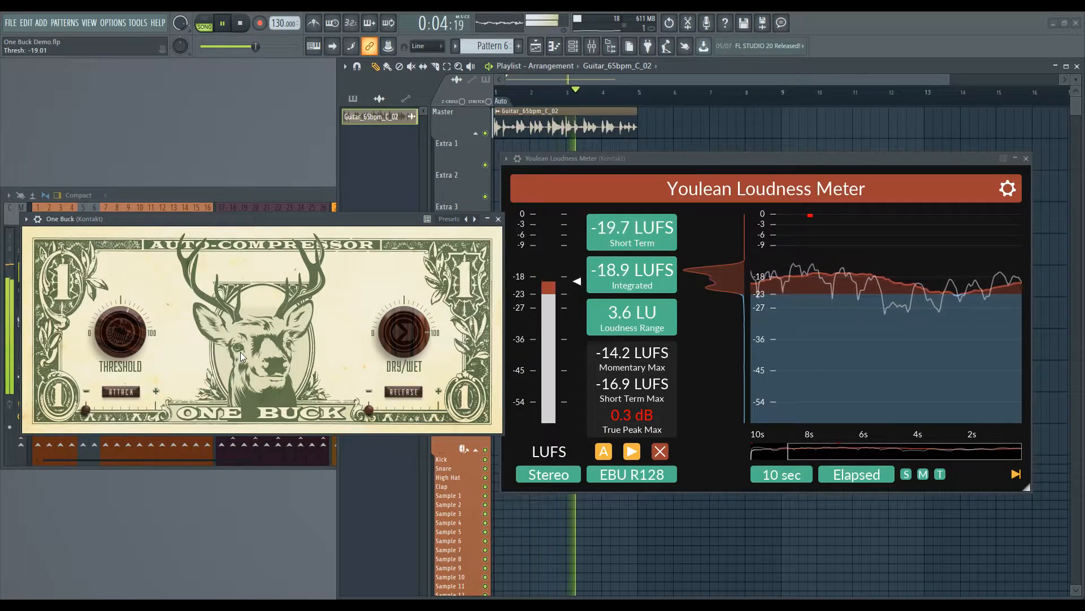
{"action": "left_click_drag", "start_coordinate": [118, 336], "coordinate": [118, 353]}
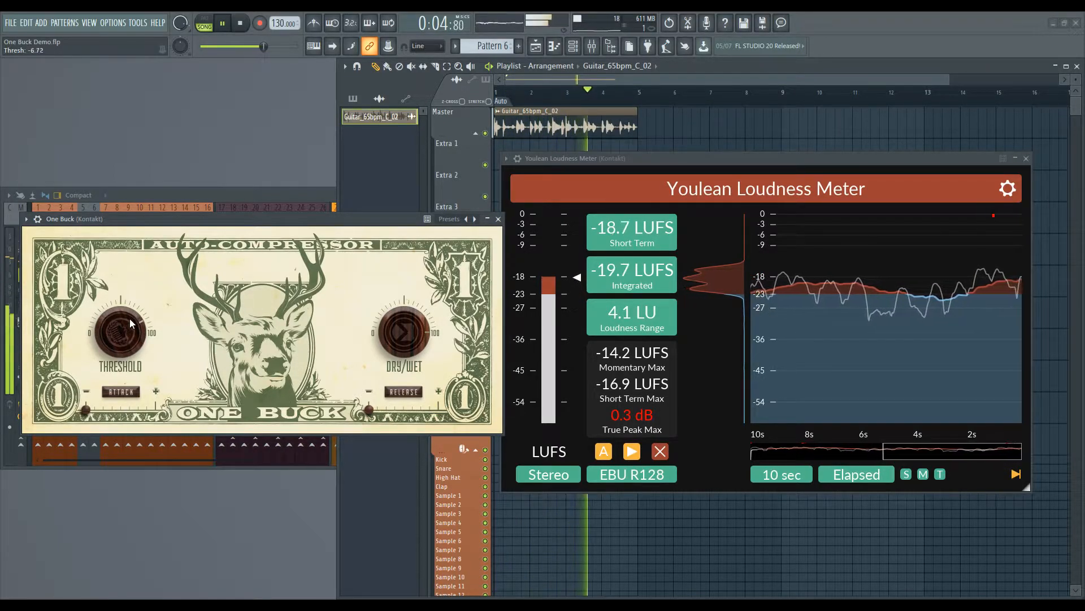
{"action": "left_click_drag", "start_coordinate": [117, 339], "coordinate": [127, 381]}
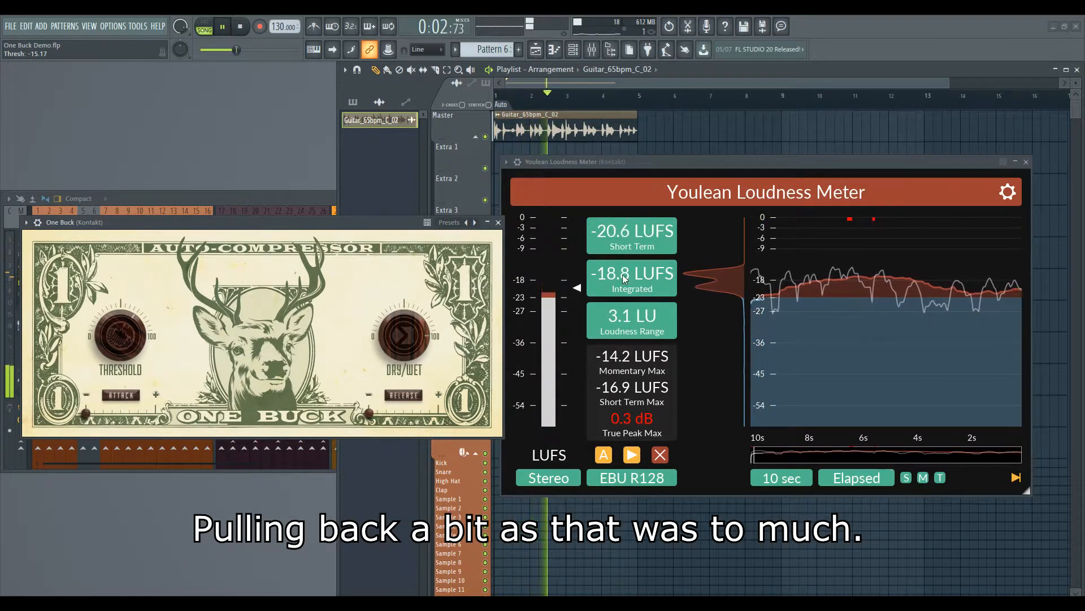
Pull the threshold far down until the guitar loop audibly pumps.
{"action": "left_click_drag", "start_coordinate": [119, 340], "coordinate": [128, 344]}
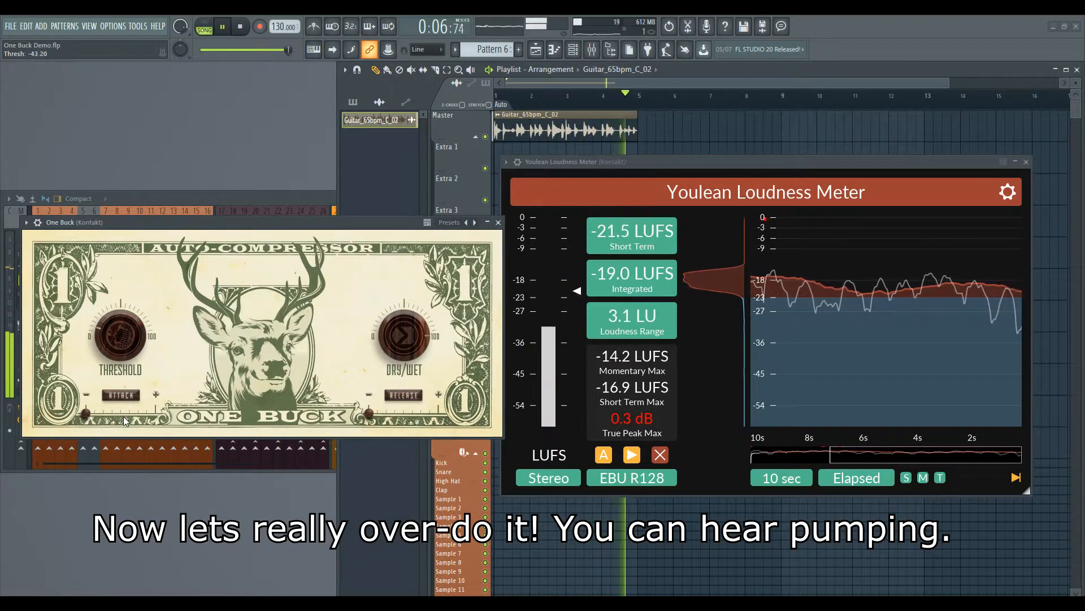
{"action": "left_click_drag", "start_coordinate": [119, 339], "coordinate": [127, 349]}
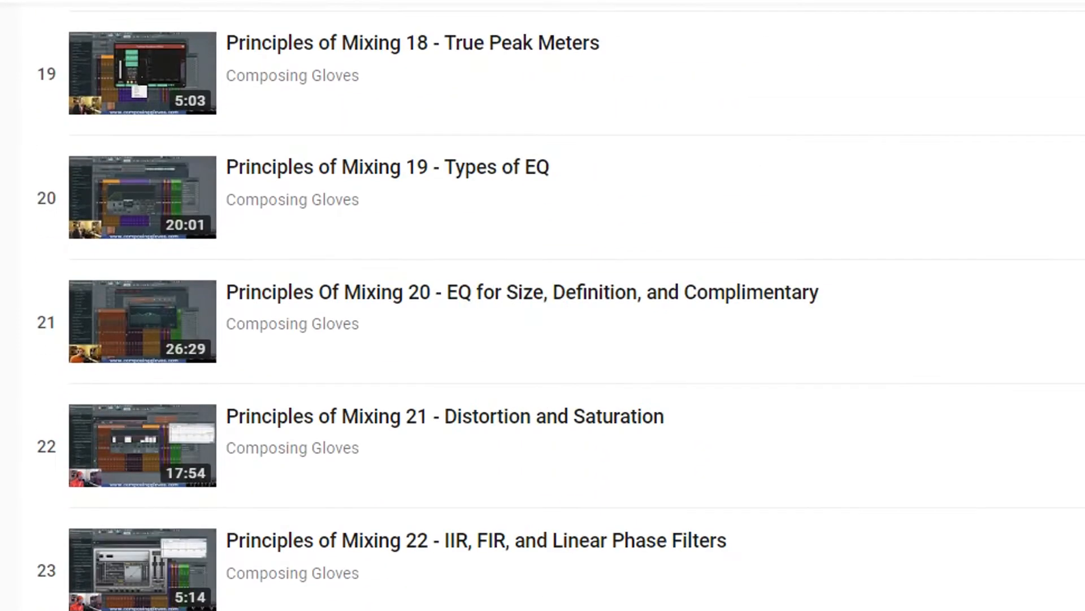
{"action": "scroll", "scroll_direction": "down", "scroll_amount": 3}
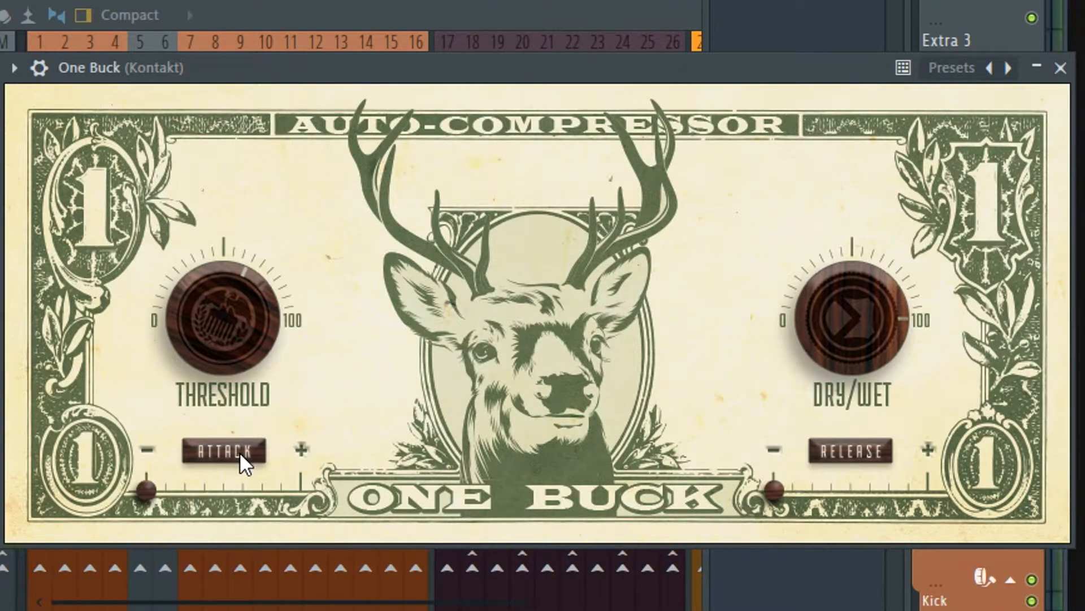
Set One Buck's attack to its fastest setting on the compressed loop.
{"action": "left_click", "coordinate": [222, 451]}
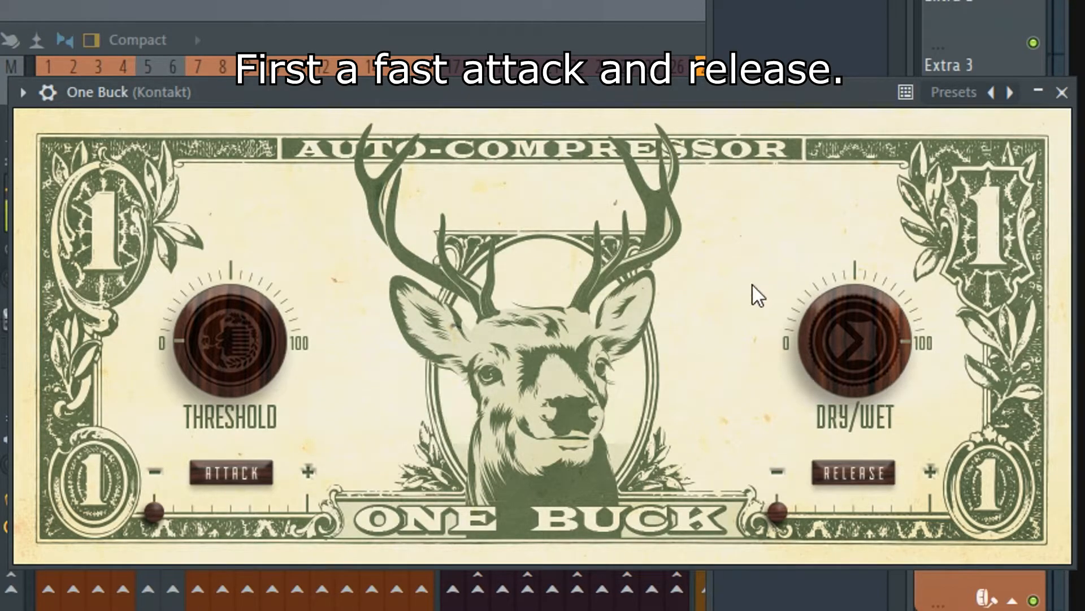
{"action": "mouse_move", "coordinate": [732, 349]}
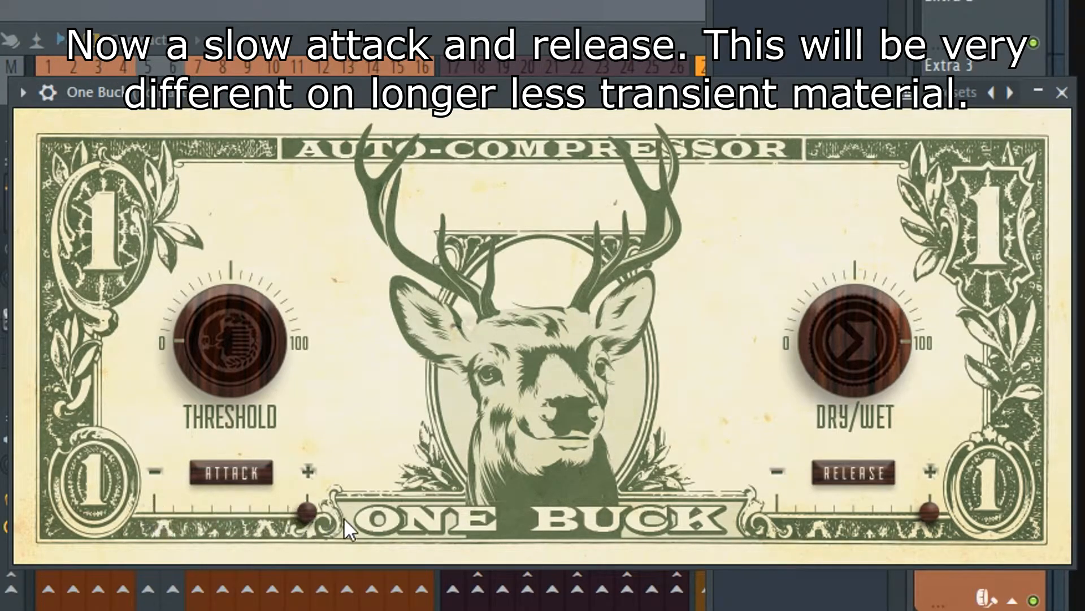
{"action": "mouse_move", "coordinate": [694, 253]}
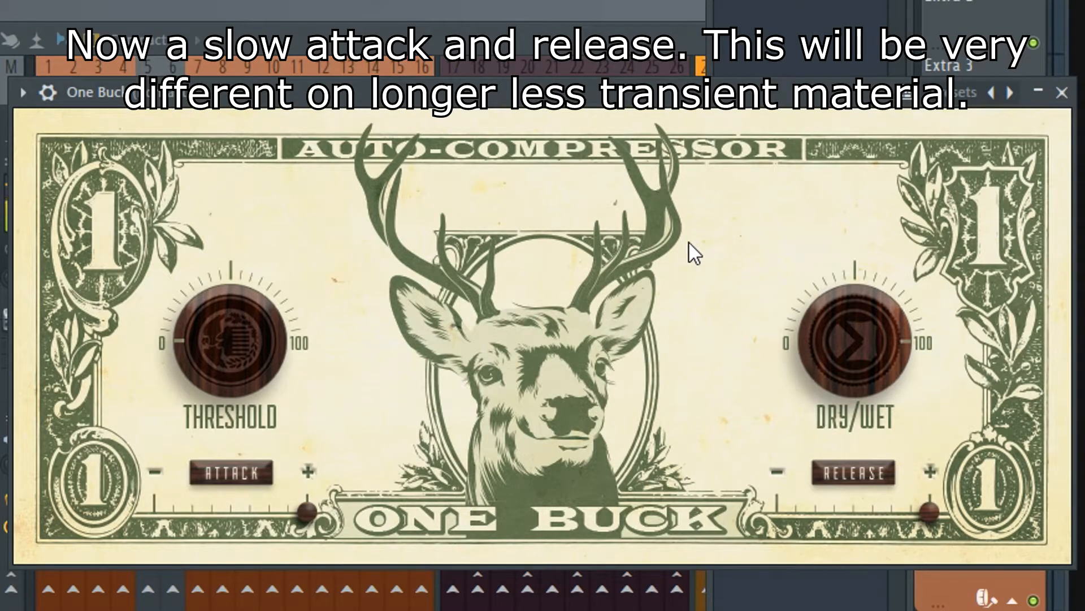
{"action": "mouse_move", "coordinate": [286, 440]}
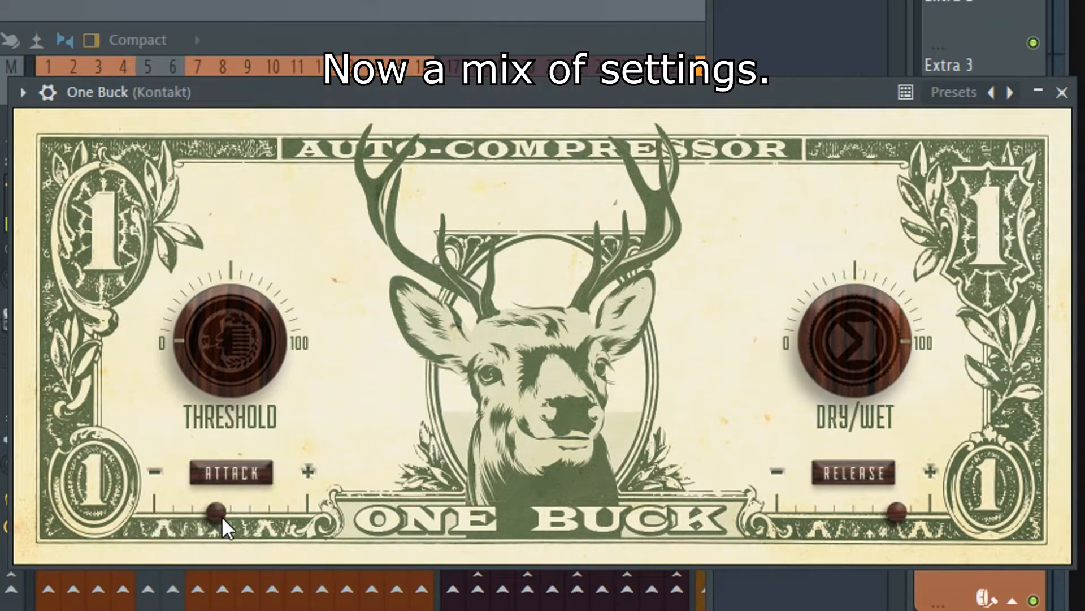
Nudge the attack slightly slower, keeping it quick against the slow release.
{"action": "left_click_drag", "start_coordinate": [216, 508], "coordinate": [271, 508]}
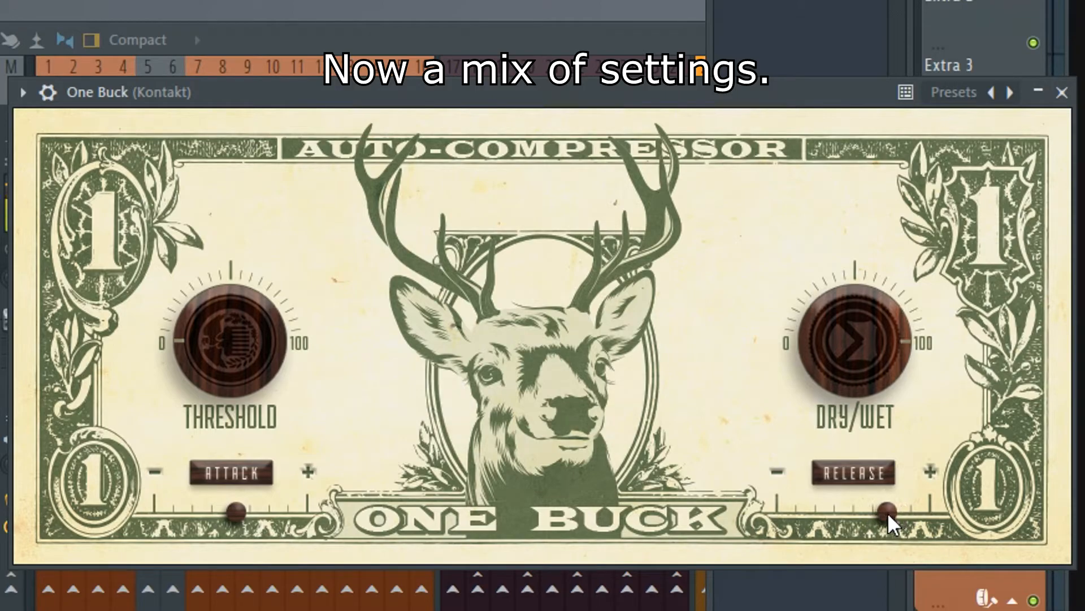
{"action": "mouse_move", "coordinate": [754, 298]}
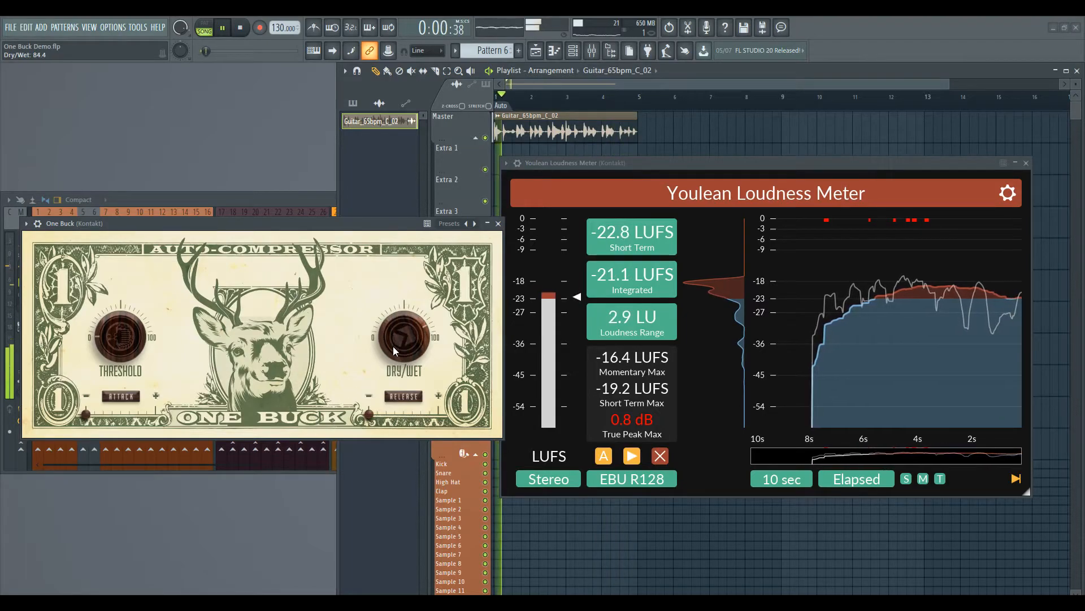
Lower One Buck's dry/wet mix from 84 down to about 31.
{"action": "left_click_drag", "start_coordinate": [400, 339], "coordinate": [405, 354]}
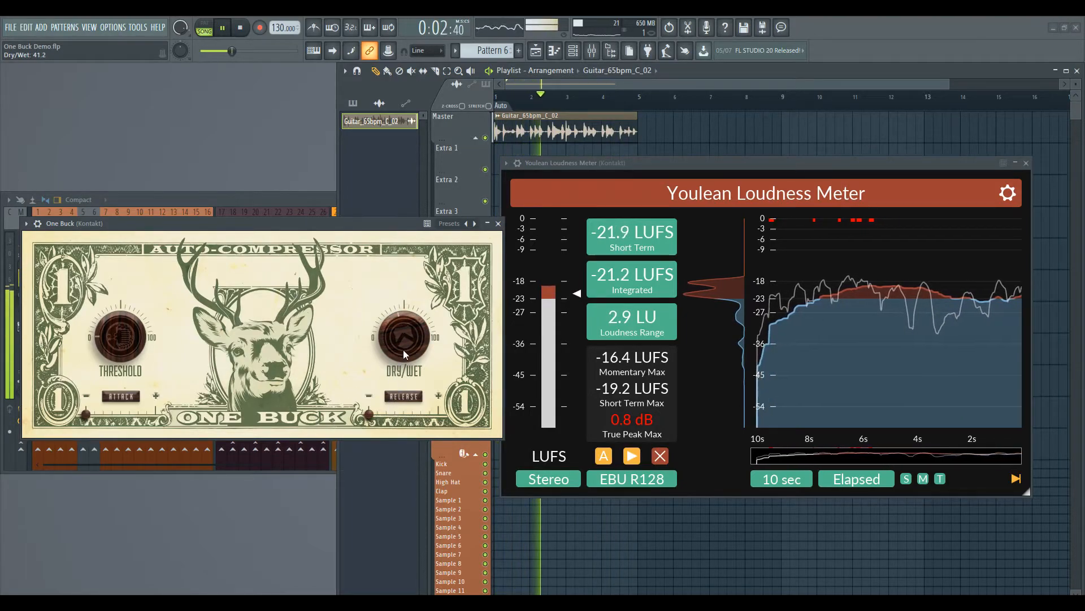
{"action": "left_click_drag", "start_coordinate": [404, 336], "coordinate": [405, 325]}
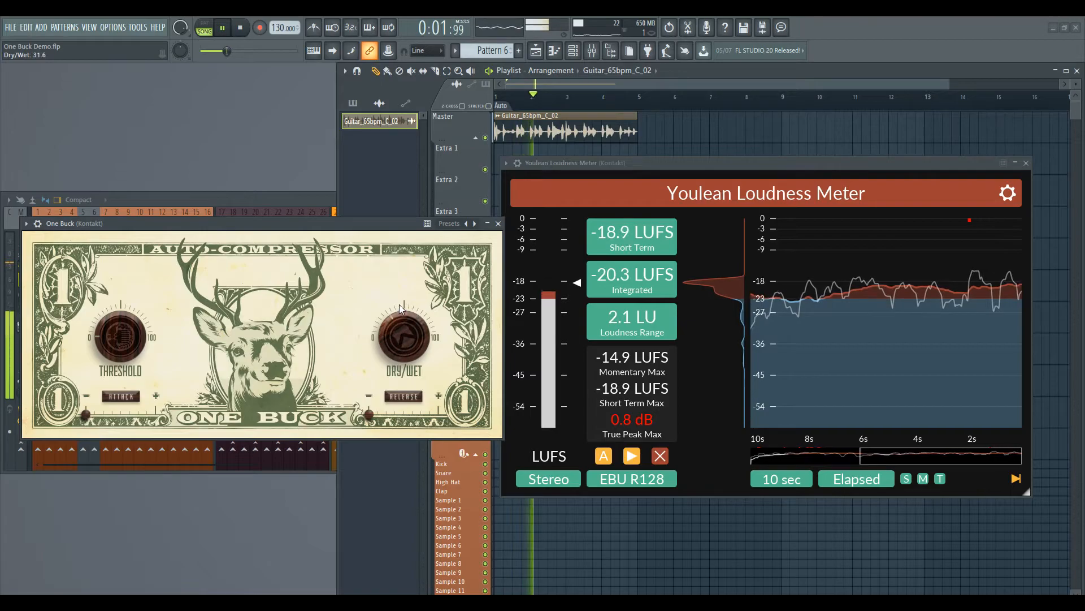
{"action": "left_click_drag", "start_coordinate": [402, 336], "coordinate": [409, 319]}
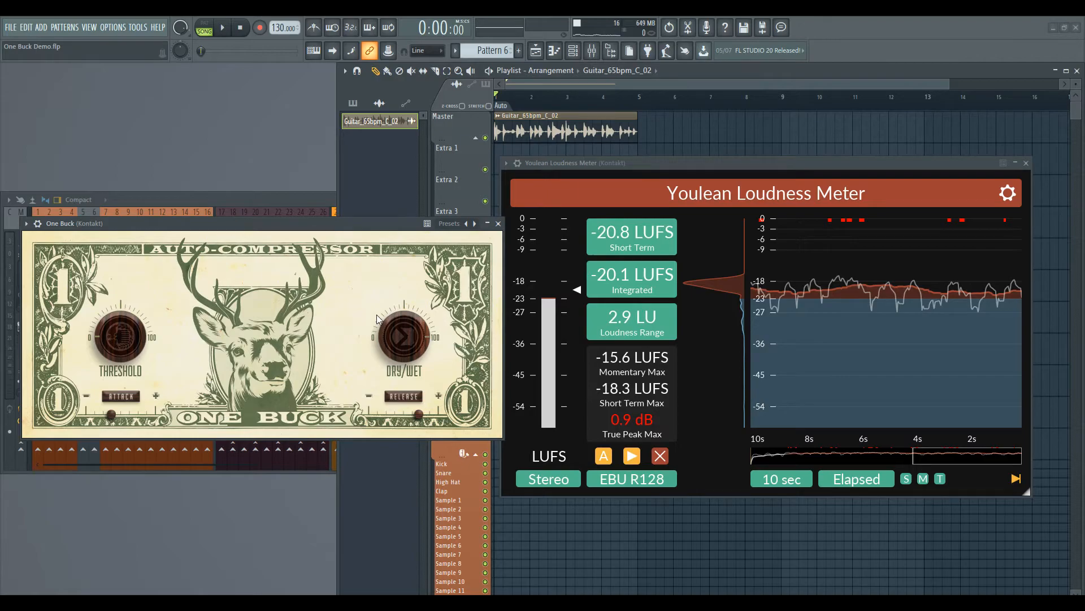
Restart the loop and bring some compressed signal back into the mix.
{"action": "left_click", "coordinate": [223, 27]}
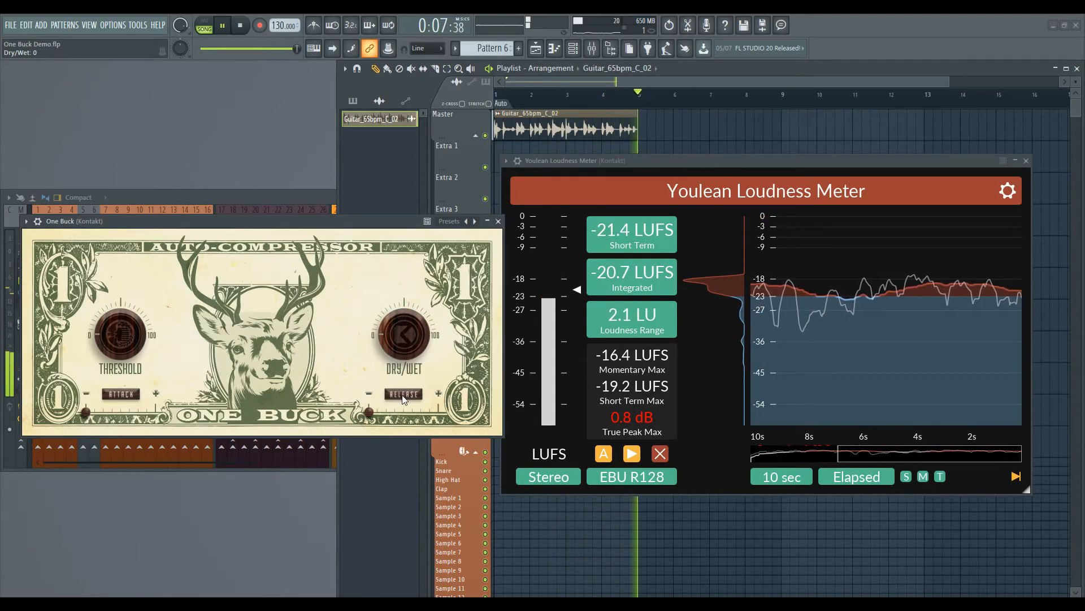
{"action": "left_click_drag", "start_coordinate": [401, 332], "coordinate": [401, 304]}
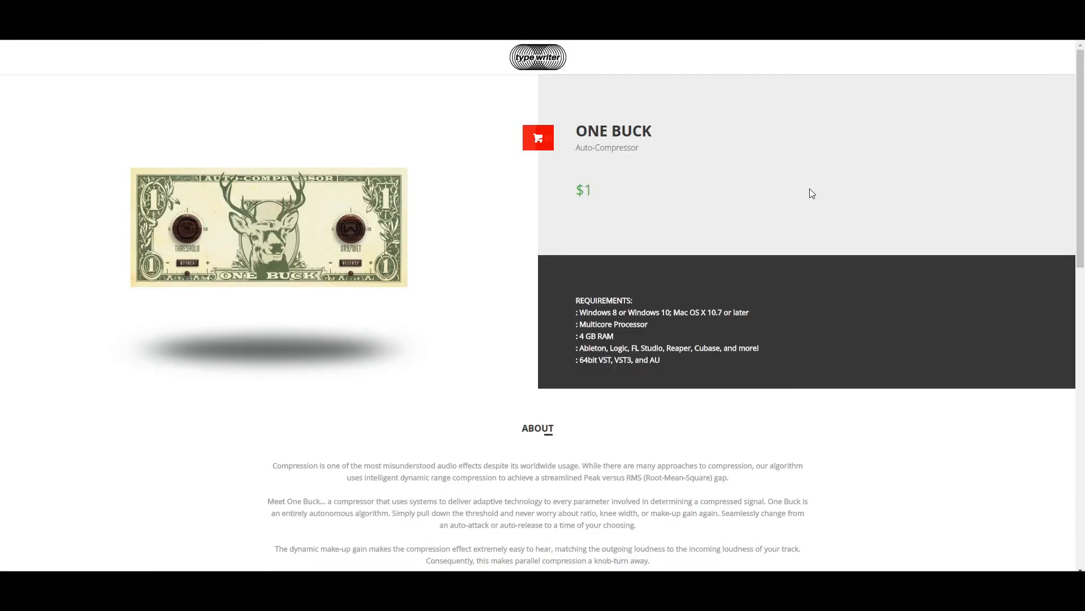
Reach the Typewriter Audio Products section and open the One Buck product page.
{"action": "scroll", "scroll_direction": "down", "scroll_amount": 3}
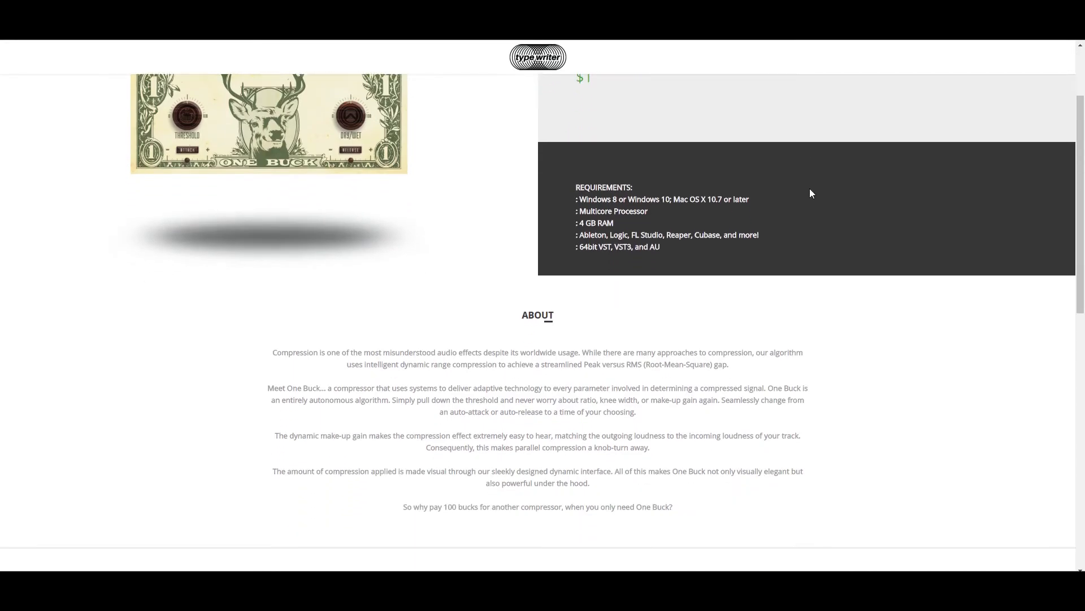
{"action": "scroll", "scroll_direction": "down", "scroll_amount": 3}
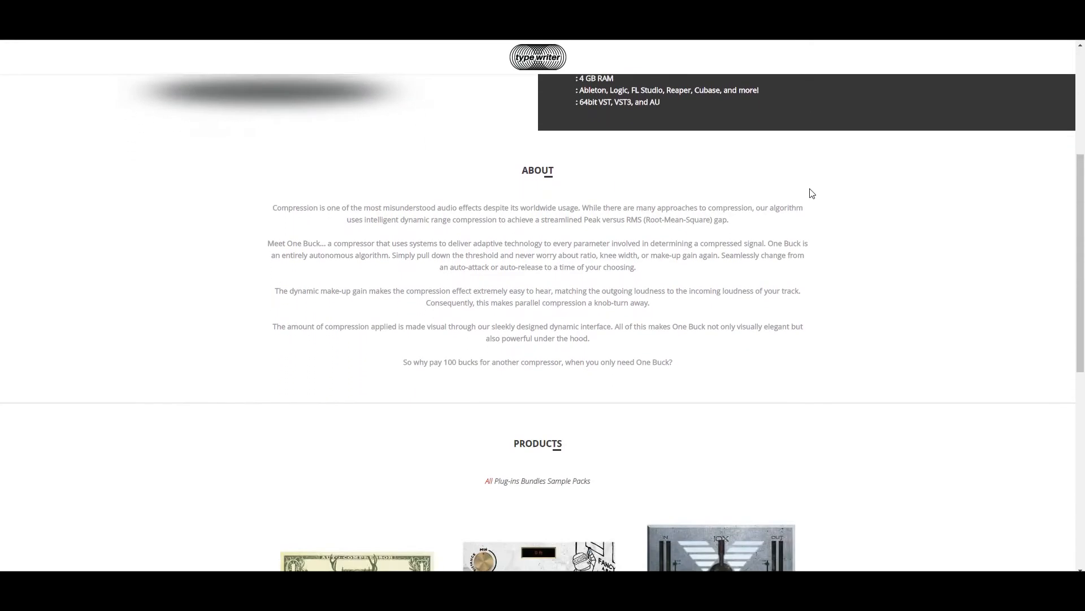
{"action": "scroll", "scroll_direction": "down", "scroll_amount": 3}
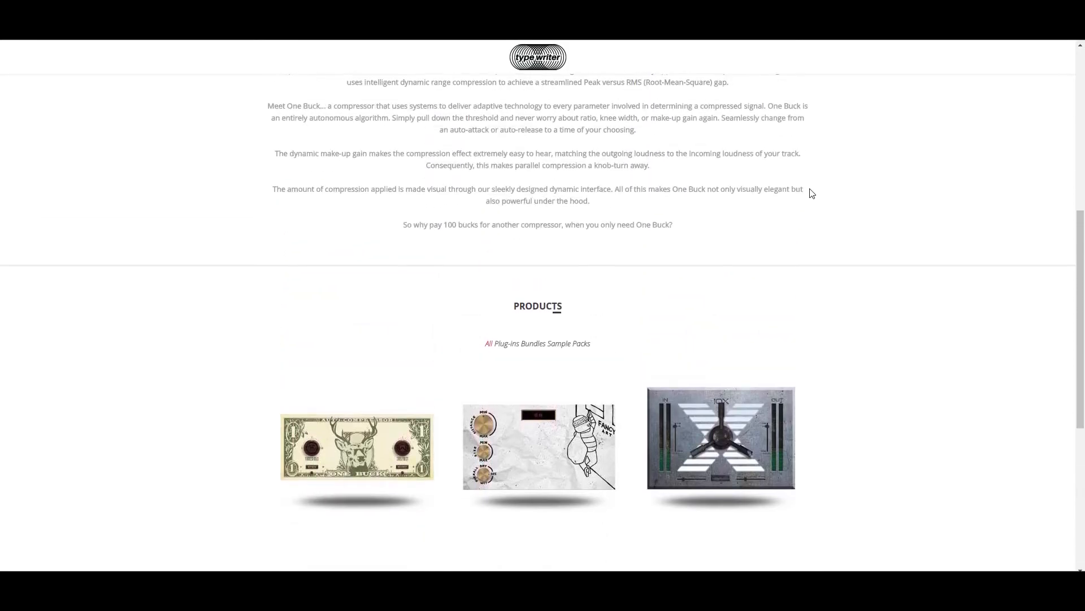
{"action": "left_click", "coordinate": [356, 447]}
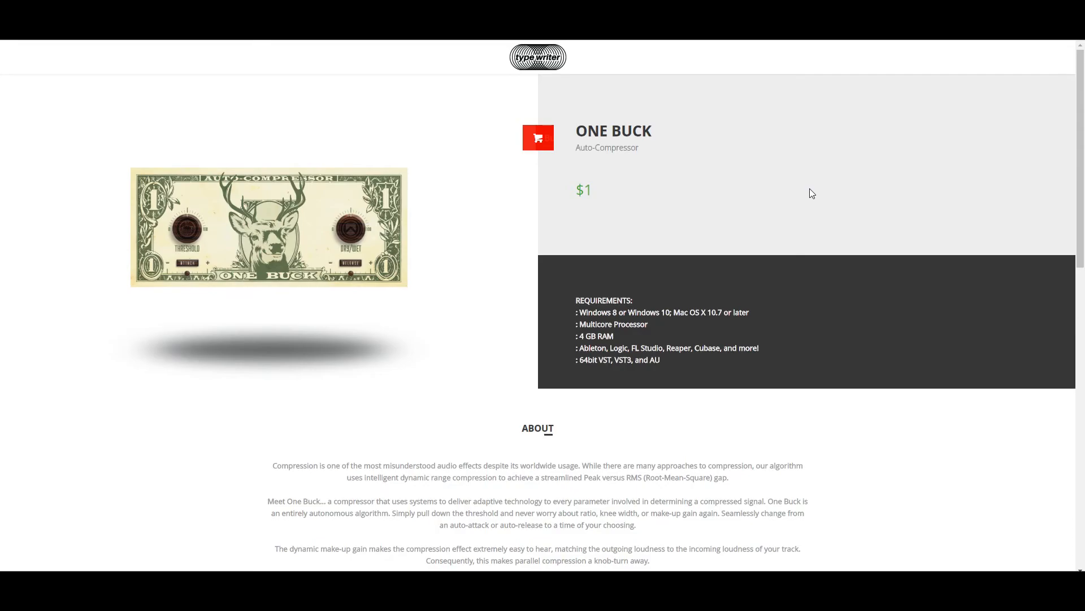
Scroll the One Buck page to its $1 price and system requirements.
{"action": "scroll", "scroll_direction": "down", "scroll_amount": 3}
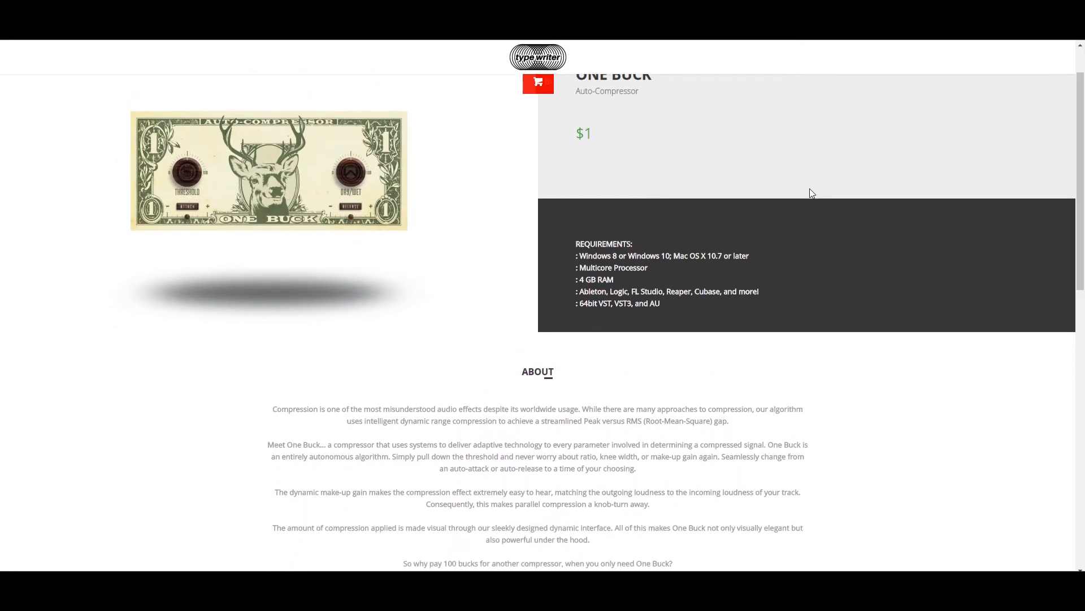
{"action": "scroll", "scroll_direction": "down", "scroll_amount": 3}
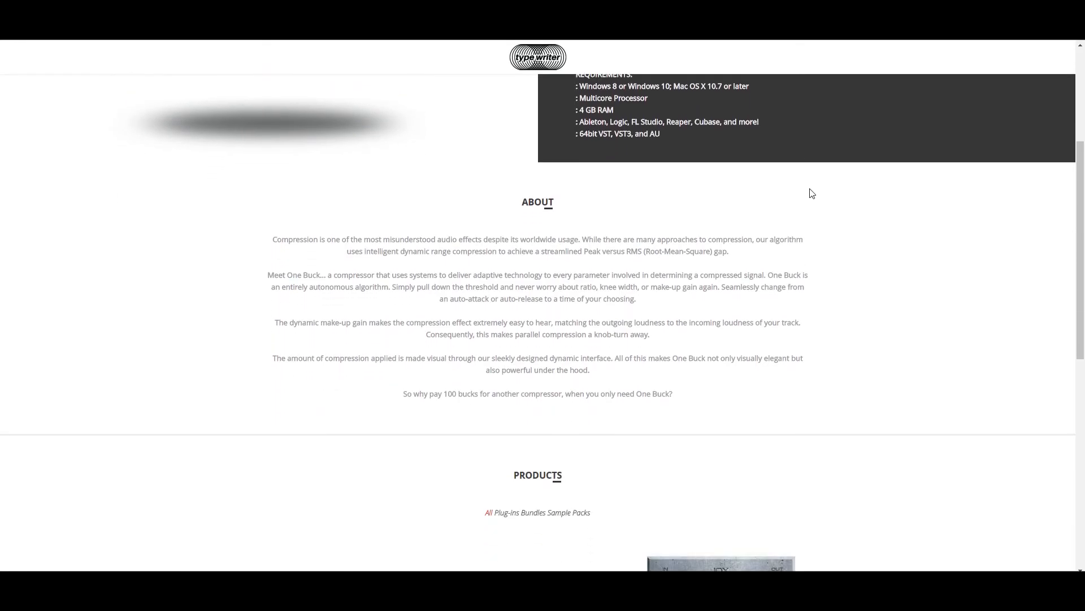